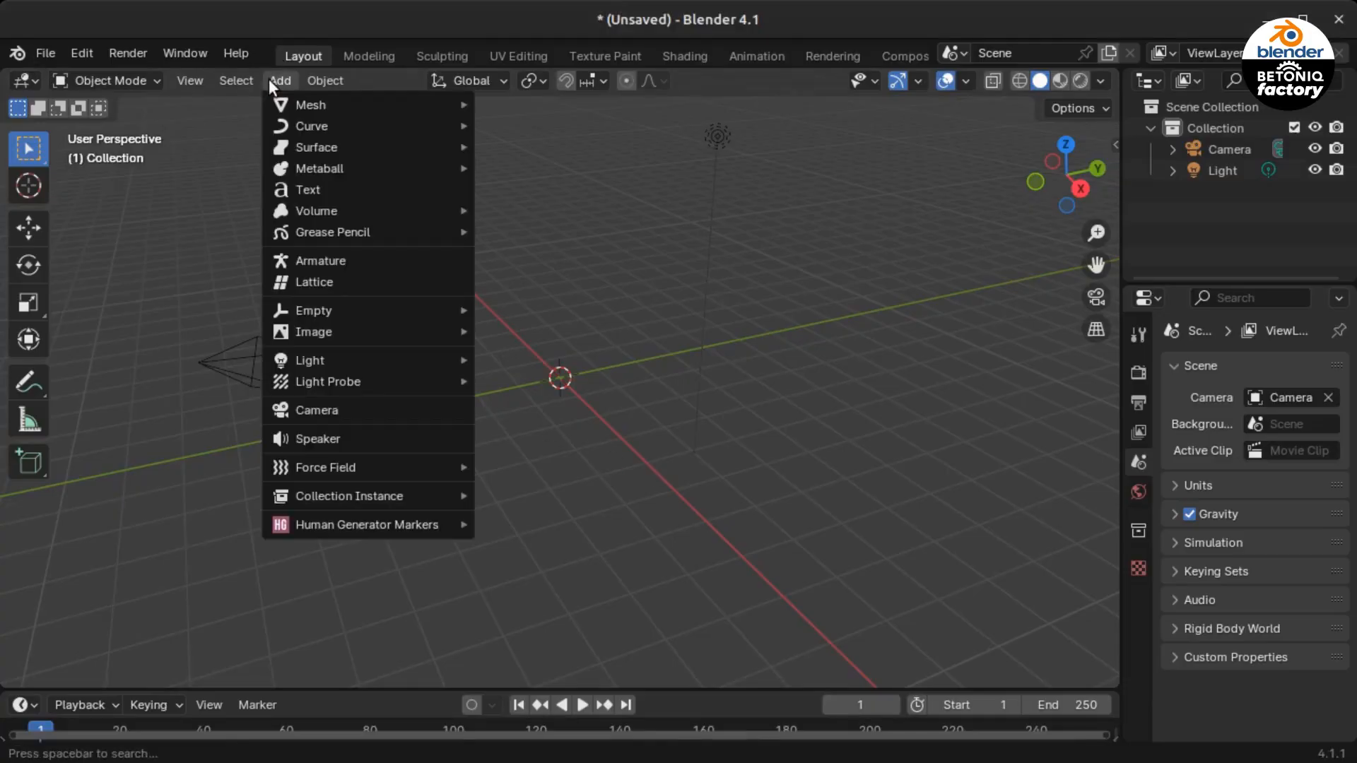
Step: Add a Plain Axes empty, move it to (1, 2, 3) m and duplicate it as Empty.001
click(312, 309)
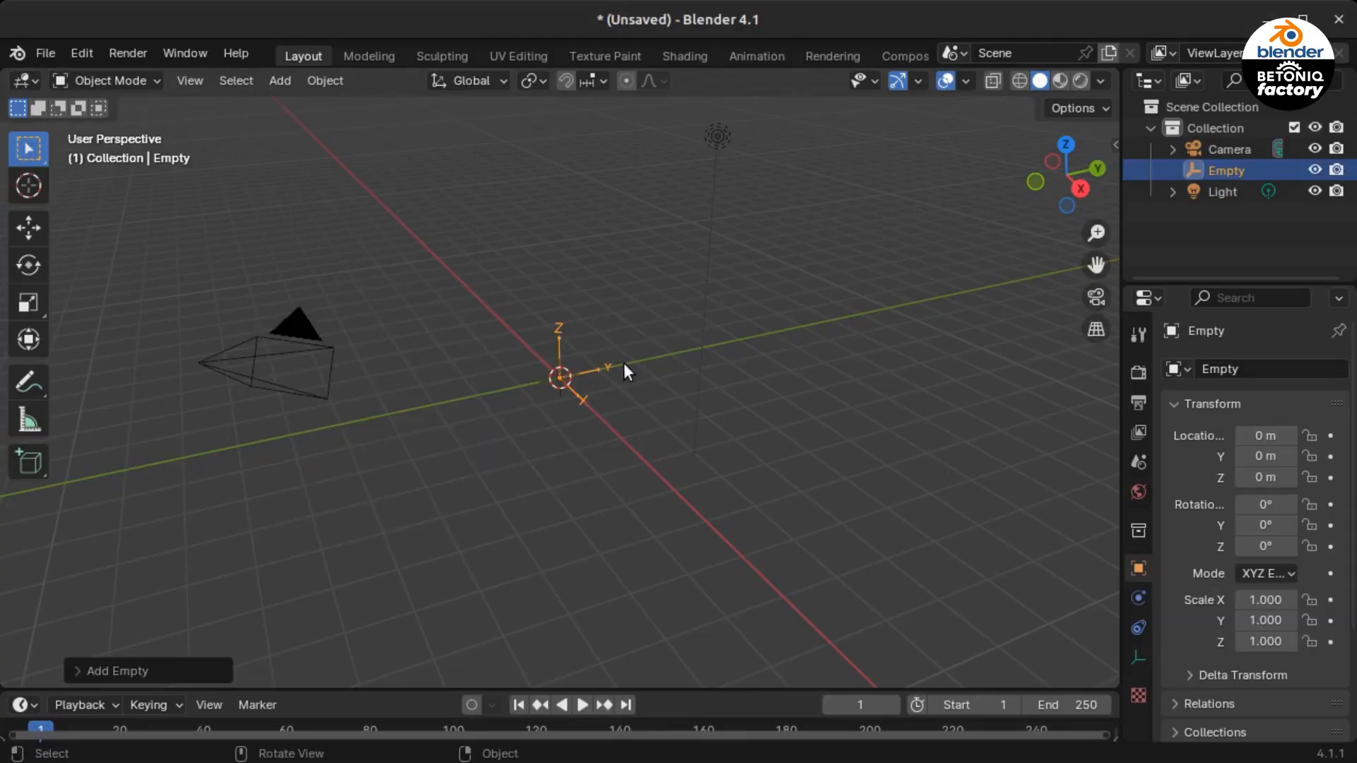
key(g)
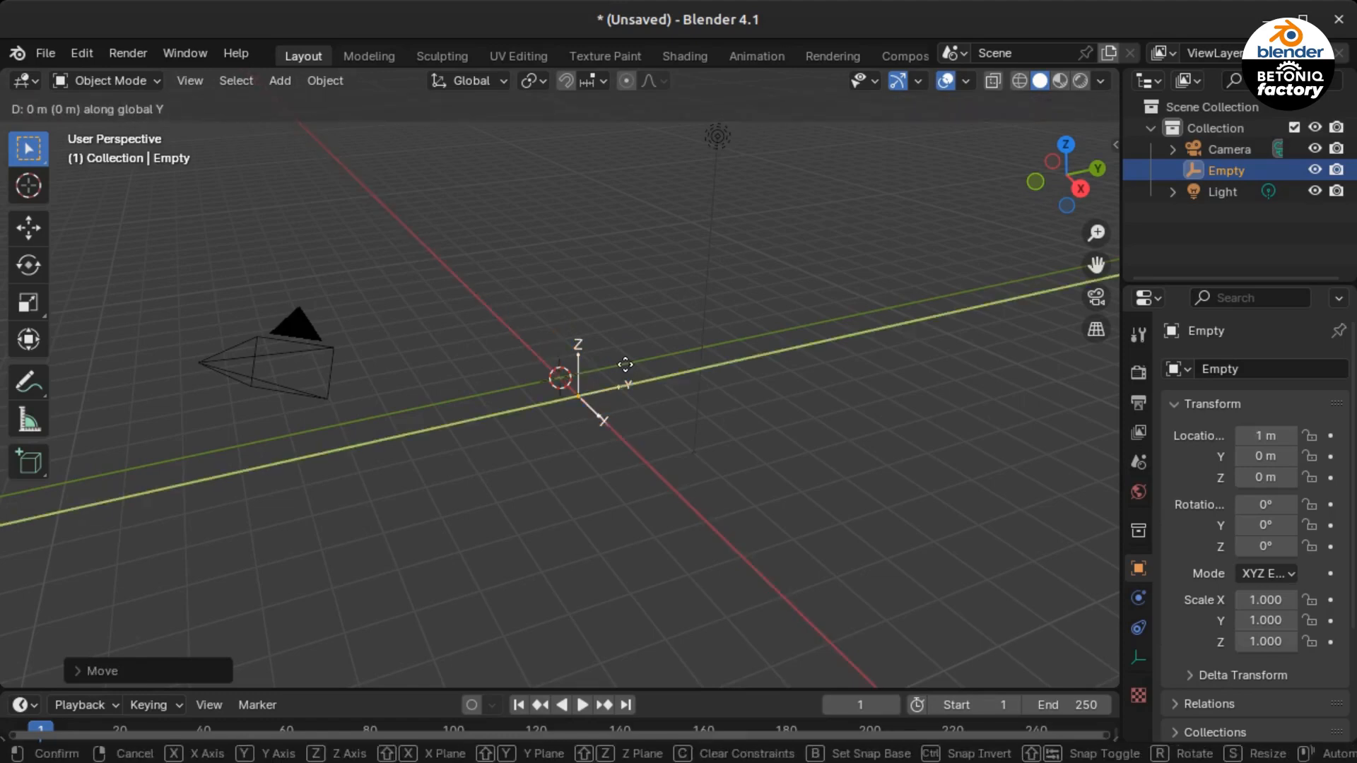
click(653, 386)
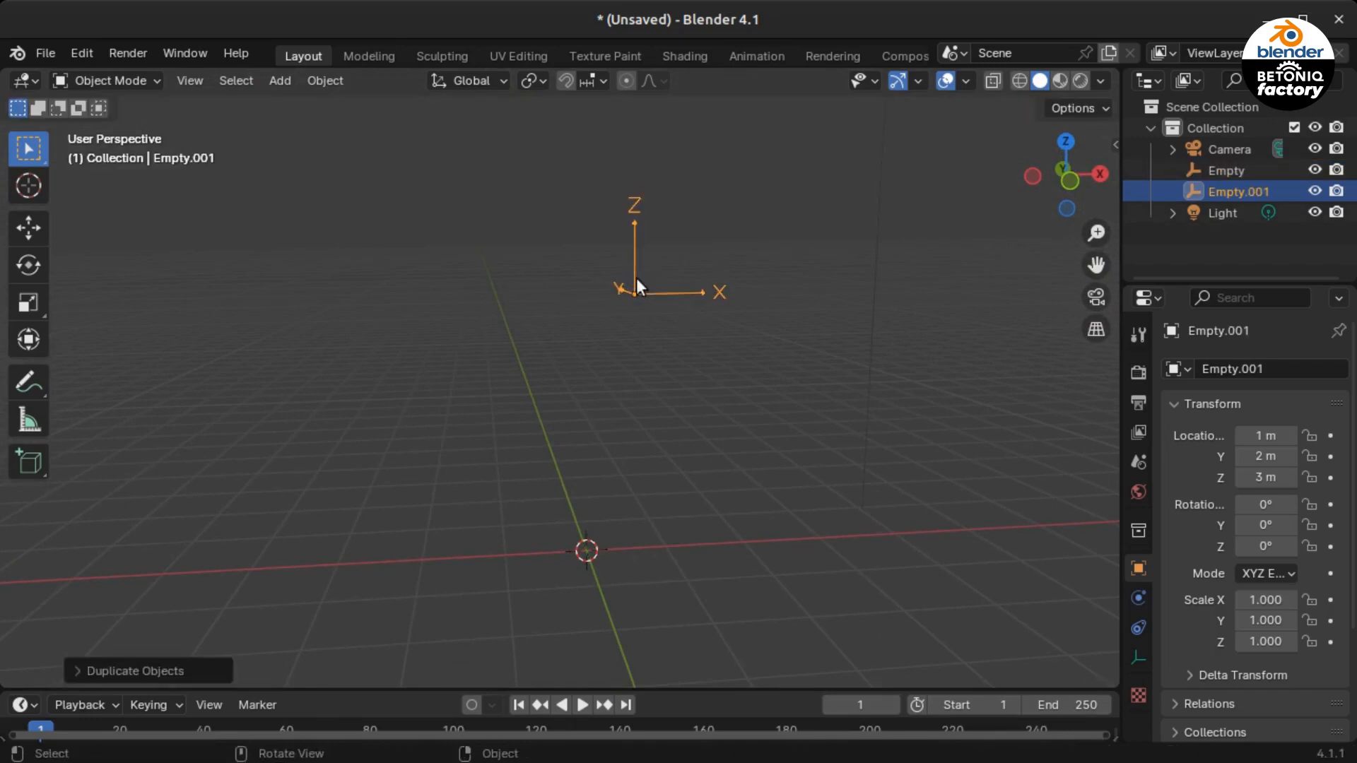
Step: Rotate Empty freely to about 22.2°, −20.7°, 40.9° and set Empty.001 to X 30°, Z 45°
click(1226, 170)
text(30)
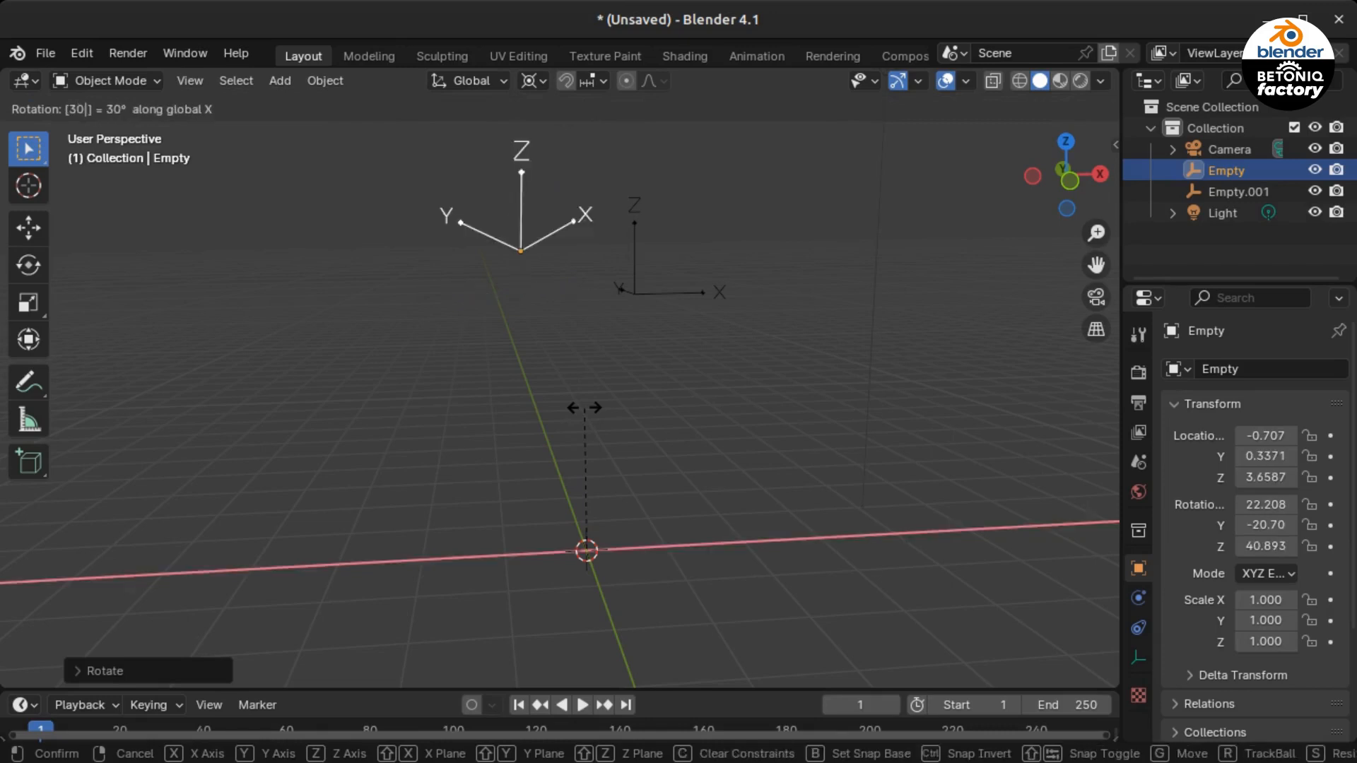
click(1236, 192)
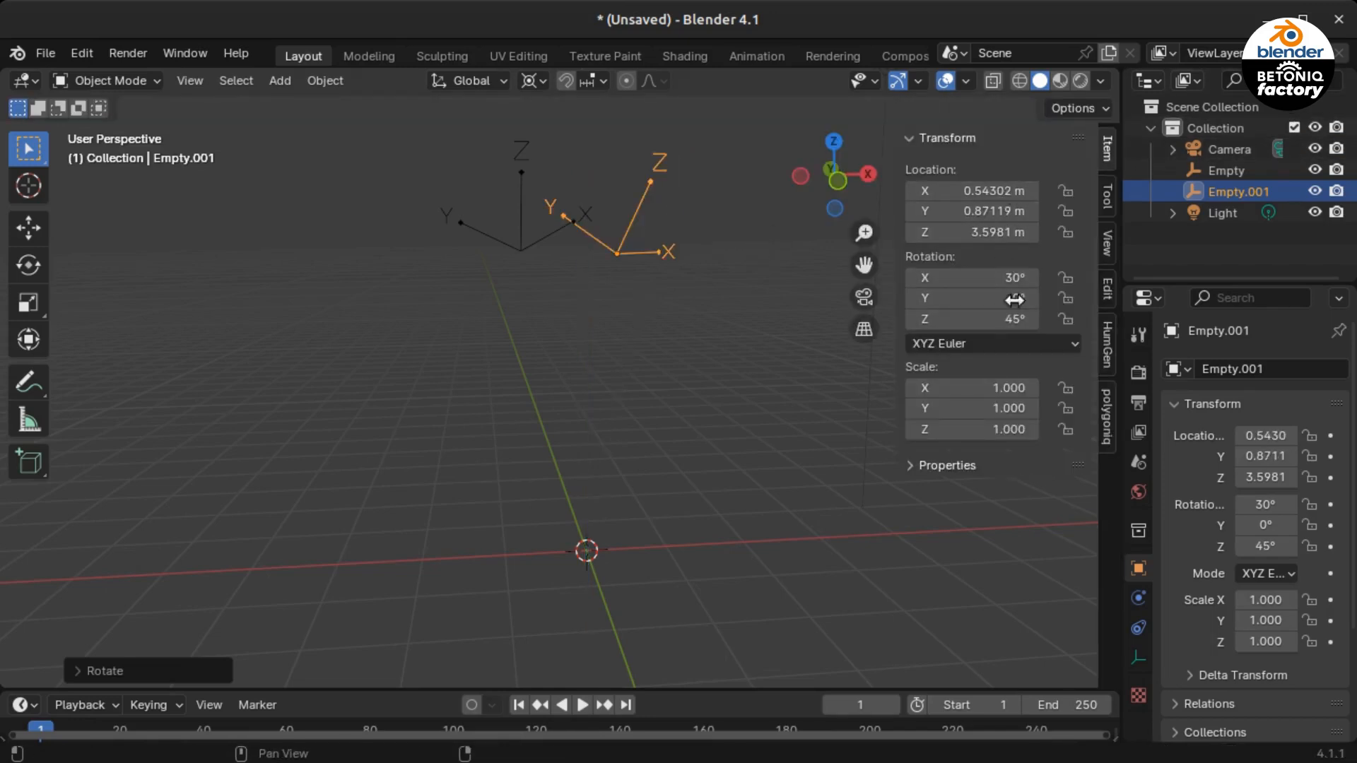
click(1225, 170)
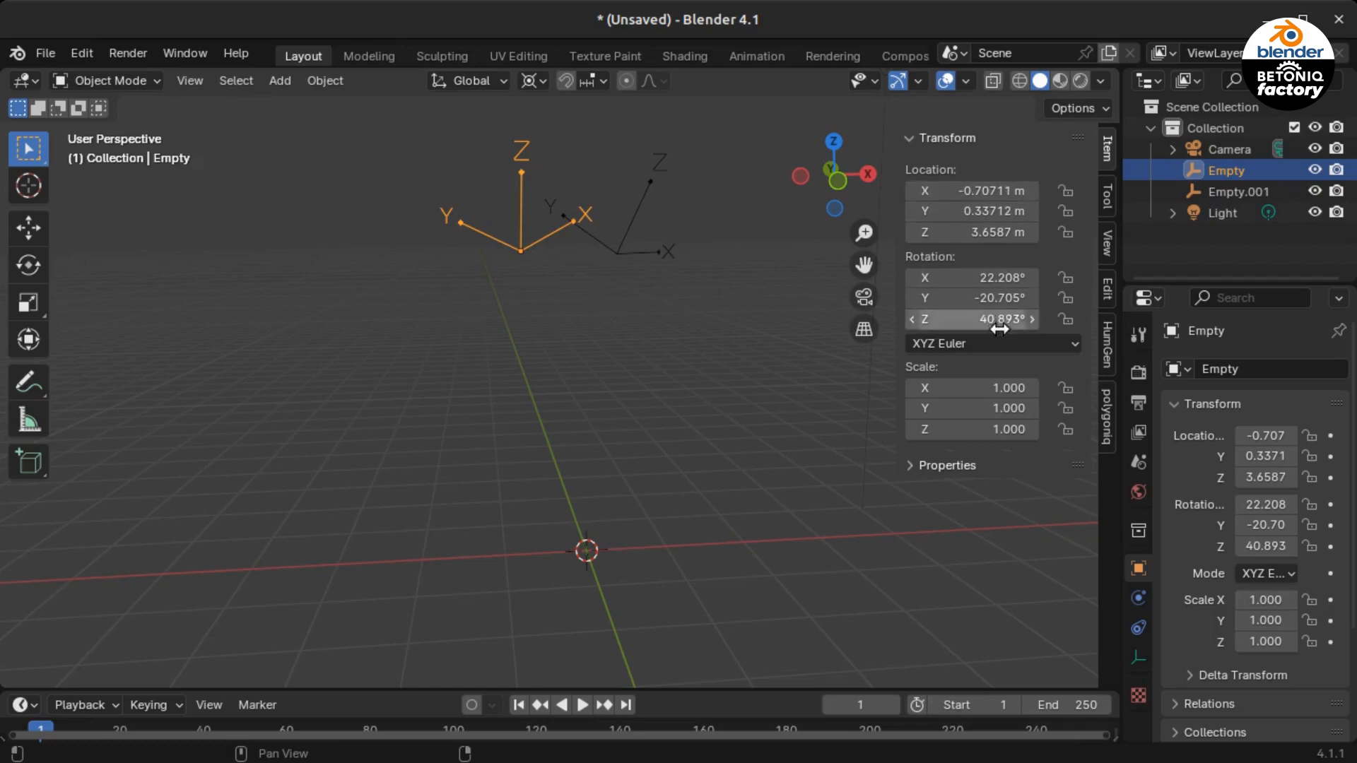
click(1233, 191)
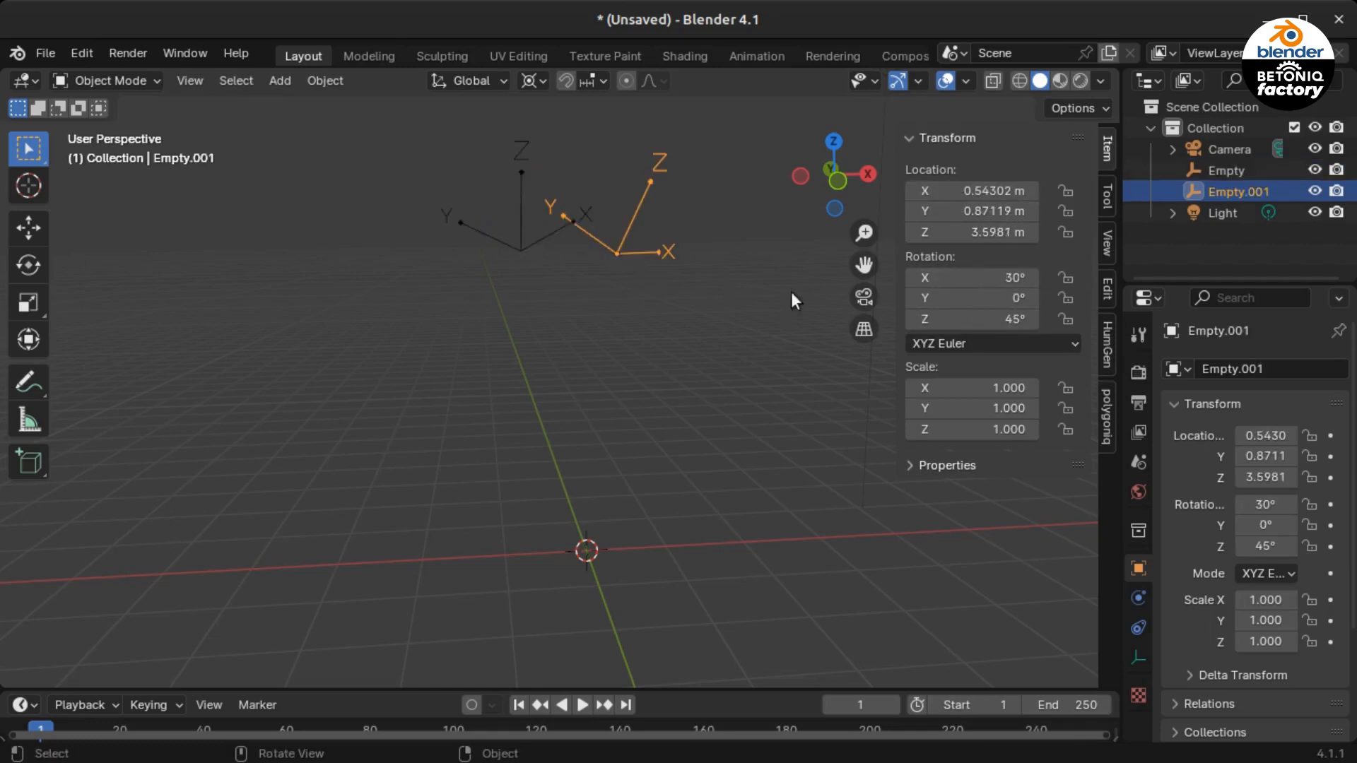
mouse_move(605, 344)
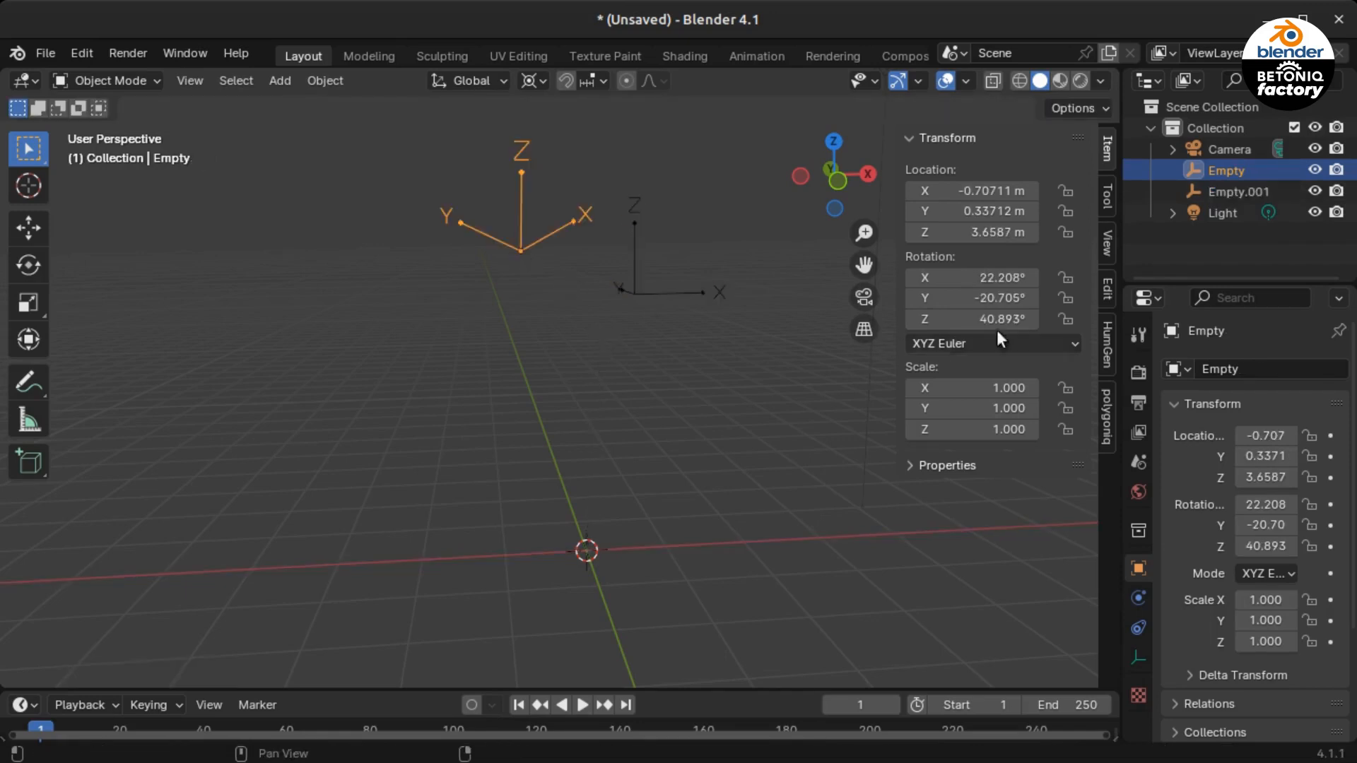
Step: Rotate Empty −40.9° about global Z to zero its Z rotation, checking the last-operation settings
double_click(971, 319)
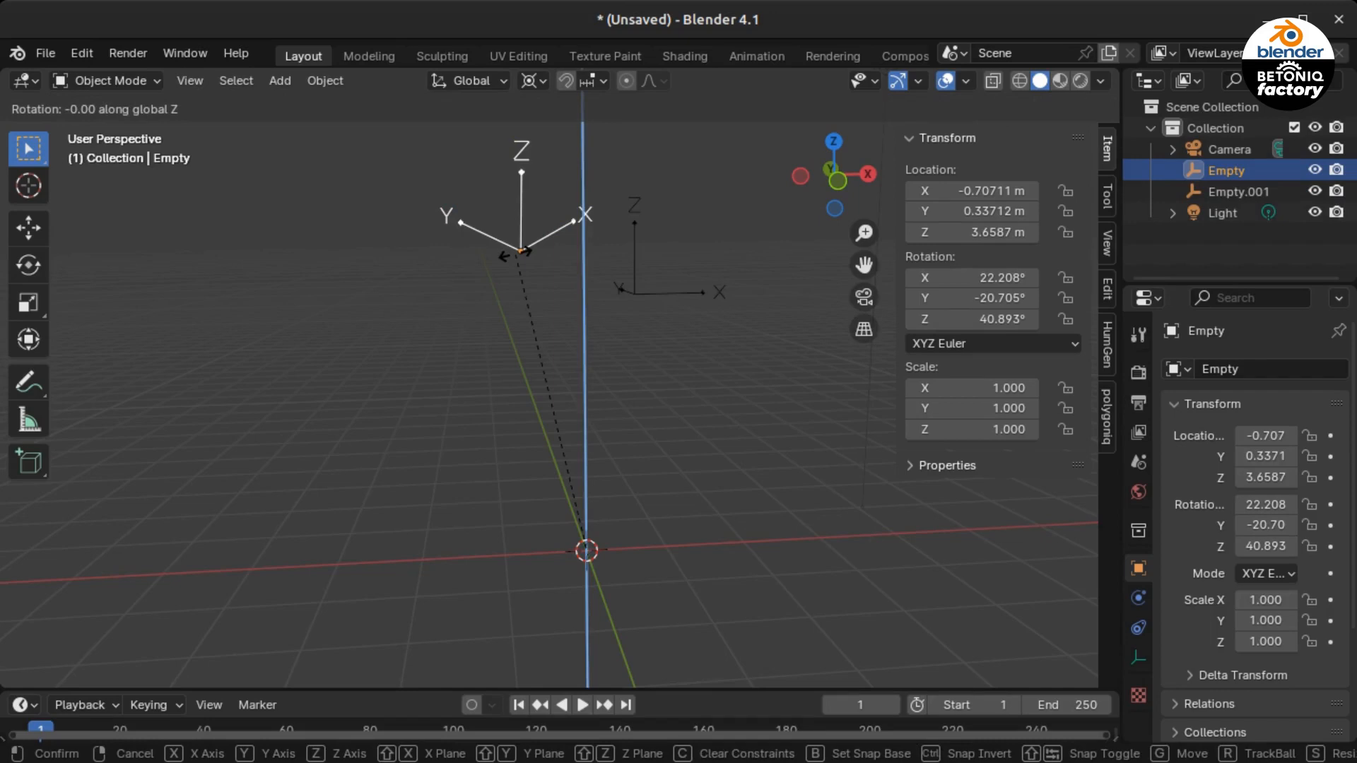
click(585, 550)
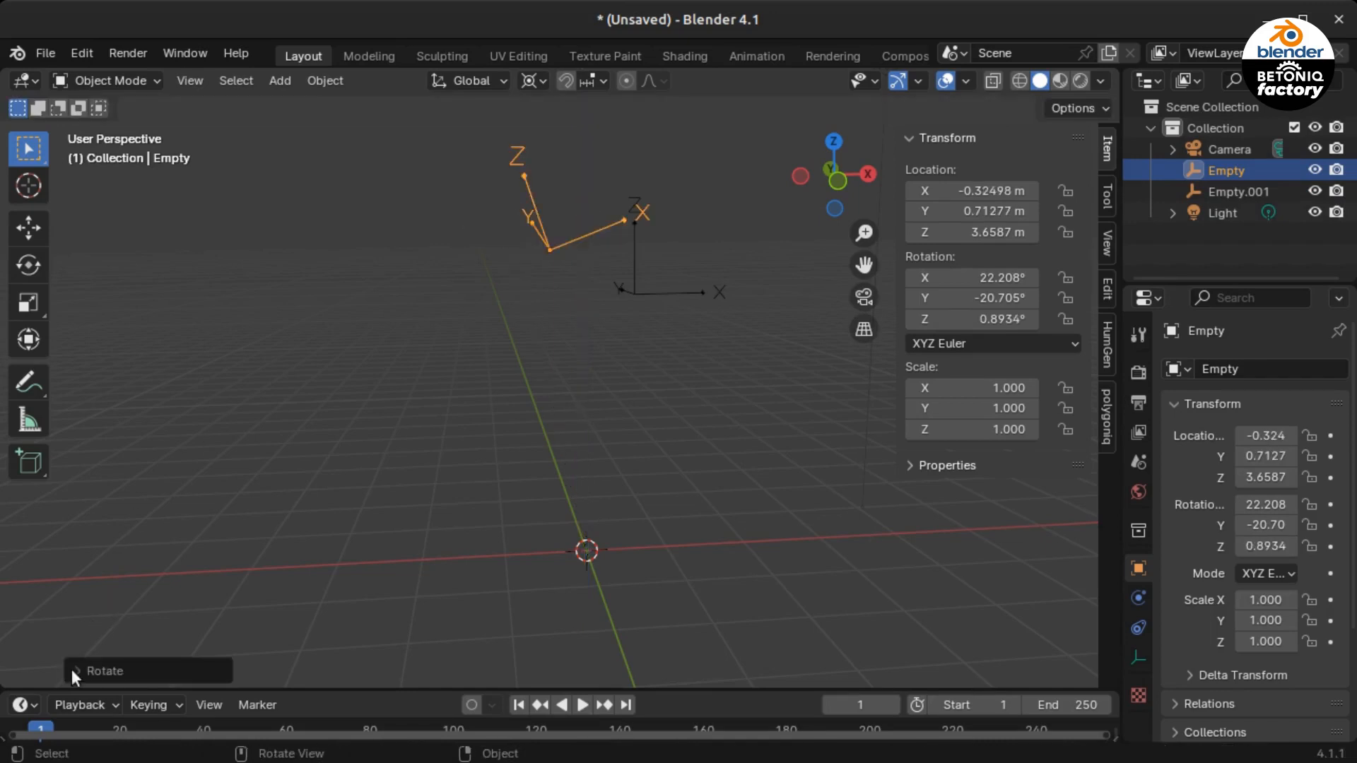
click(104, 670)
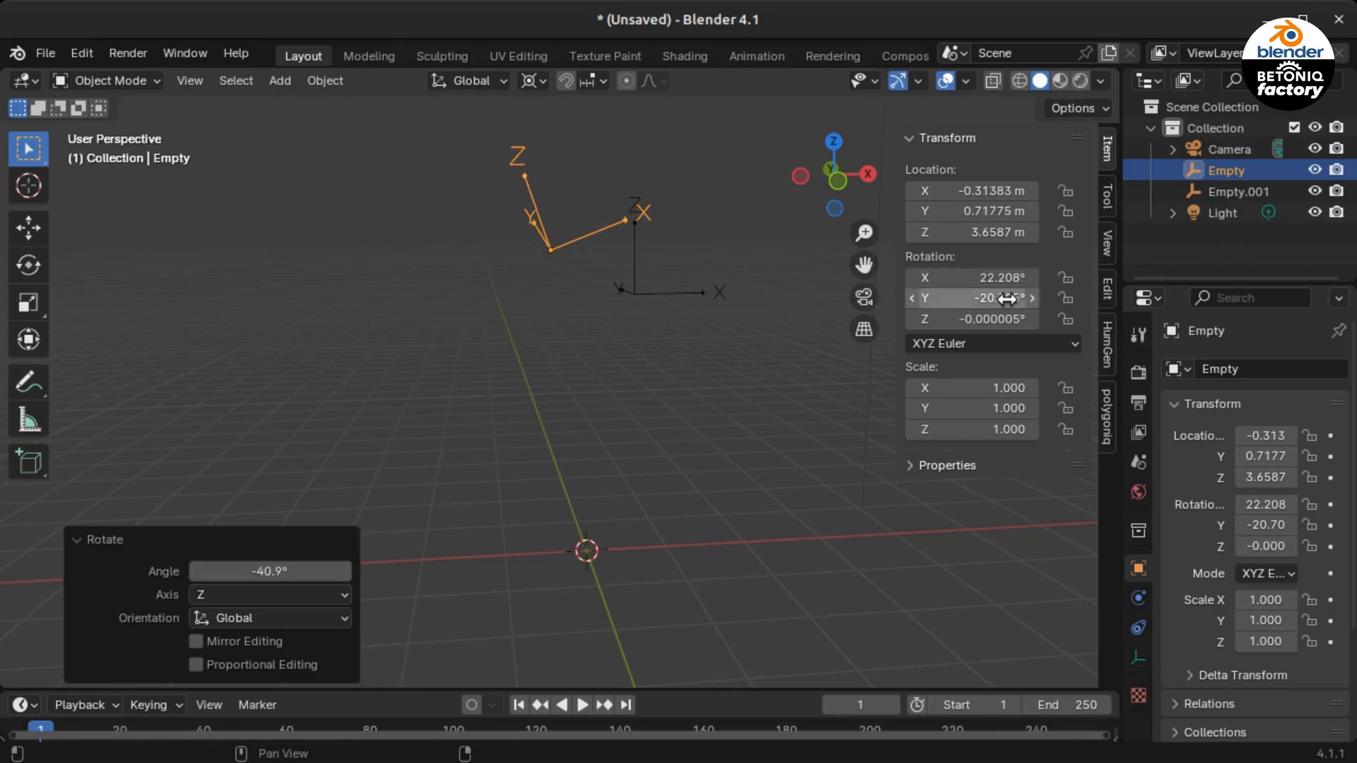
Step: Rotate Empty 20.7° about global Y to zero its Y rotation, leaving only X at 22.208°
double_click(972, 297)
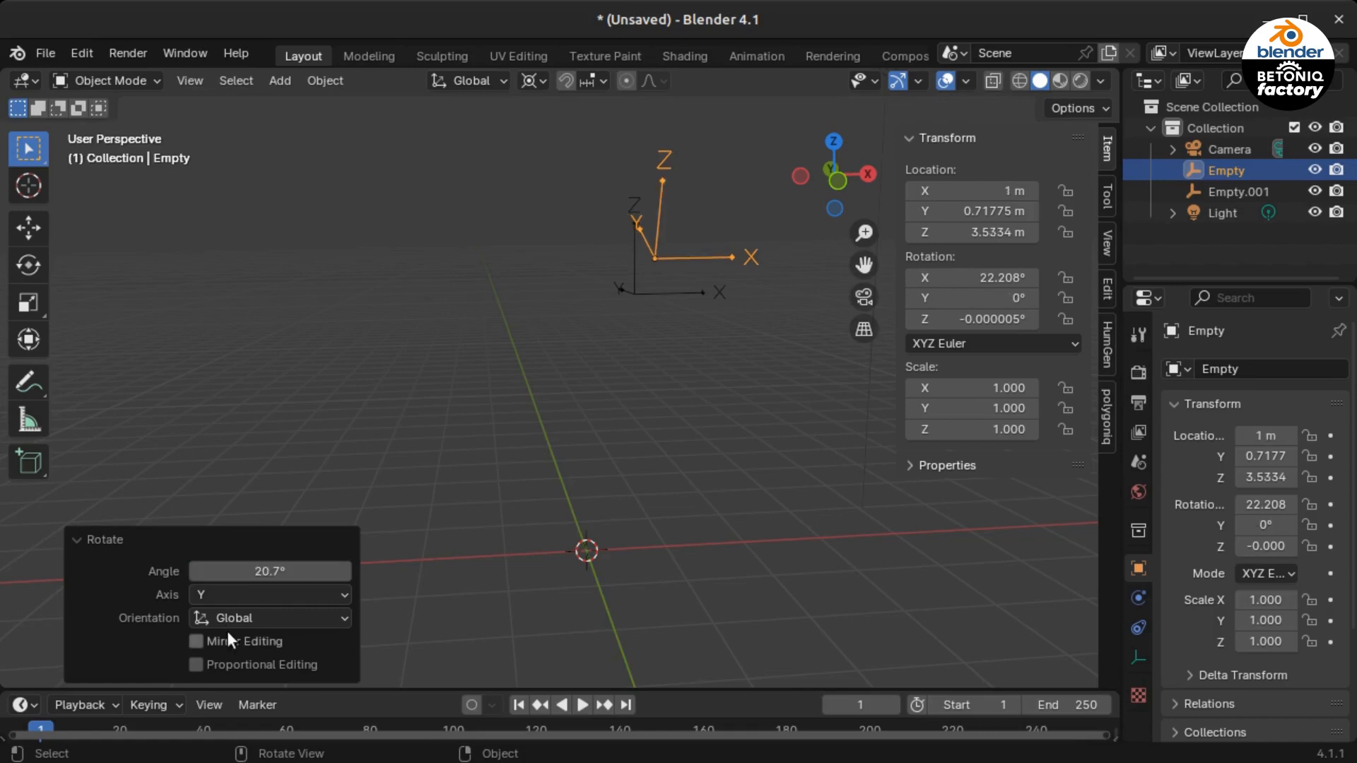
double_click(971, 277)
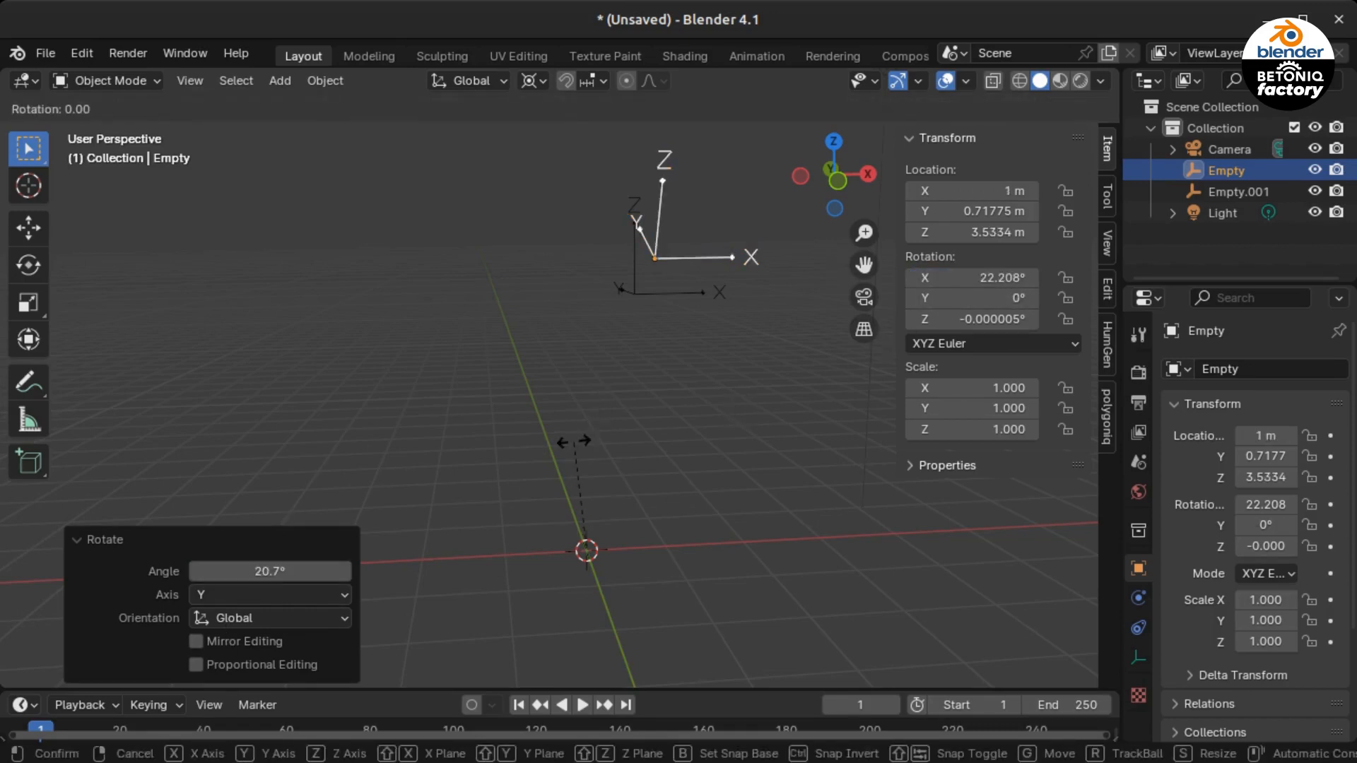
Step: Rotate Empty back about global X so all its rotations read 0°, matching Empty.001 at 1, 2, 3 m
key(x)
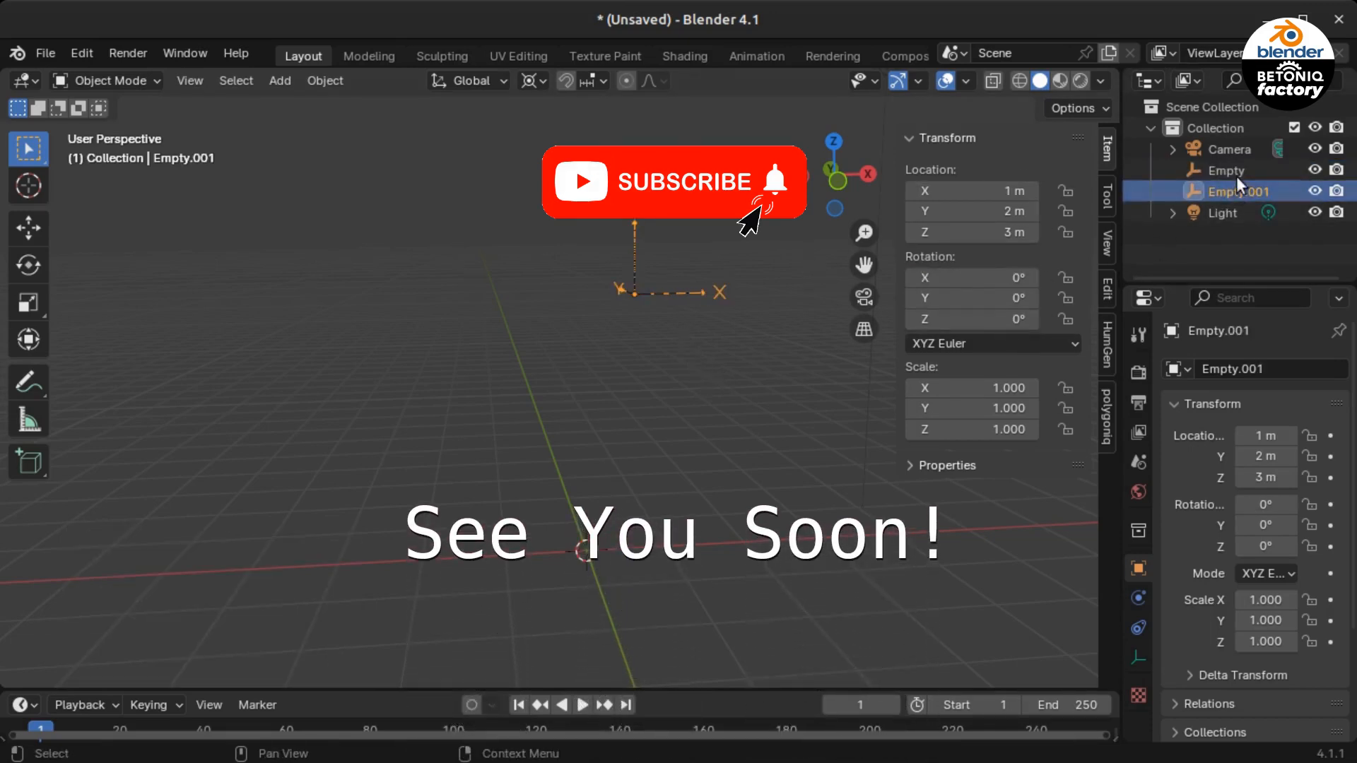
click(1226, 169)
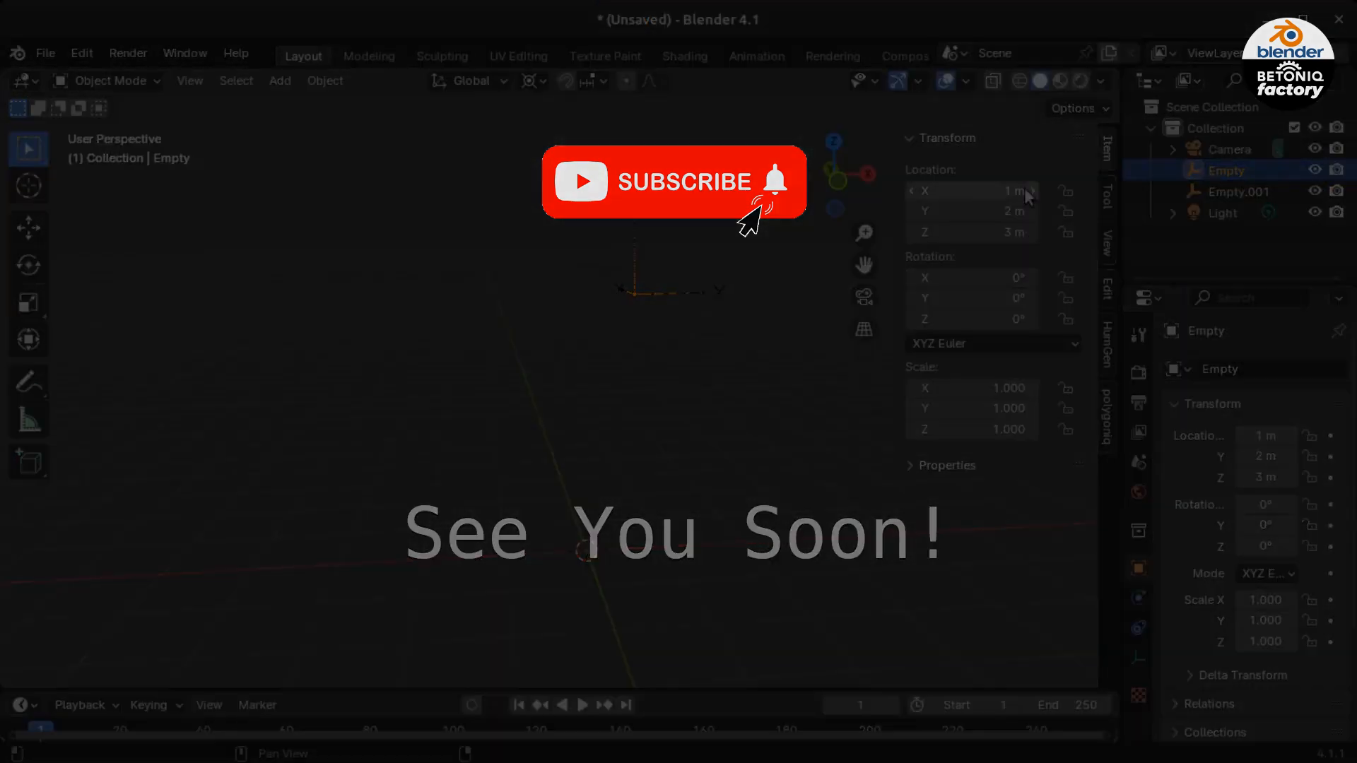